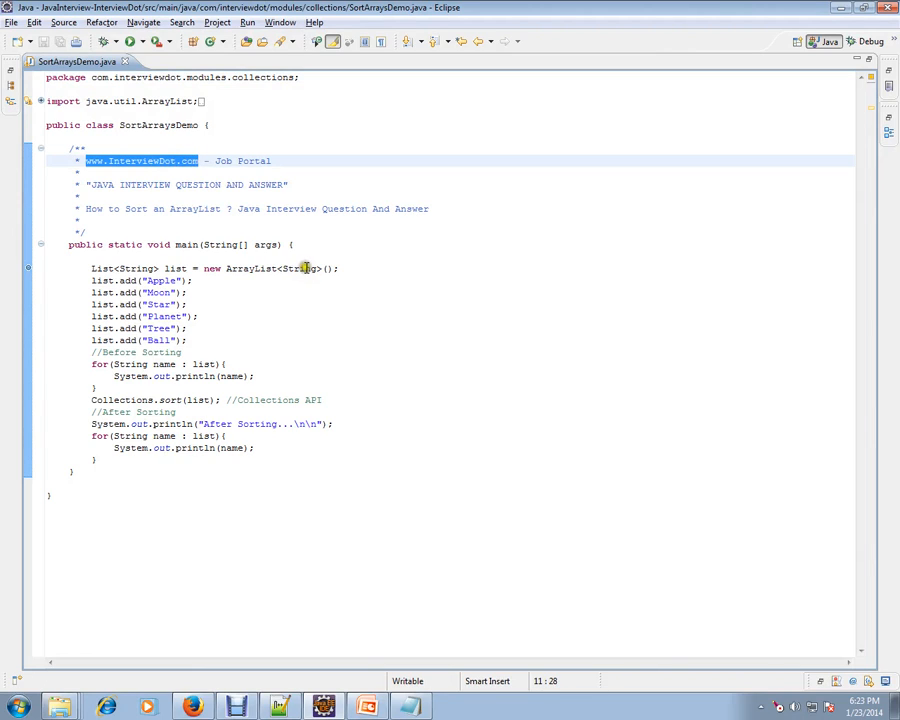
mouse_move(245, 245)
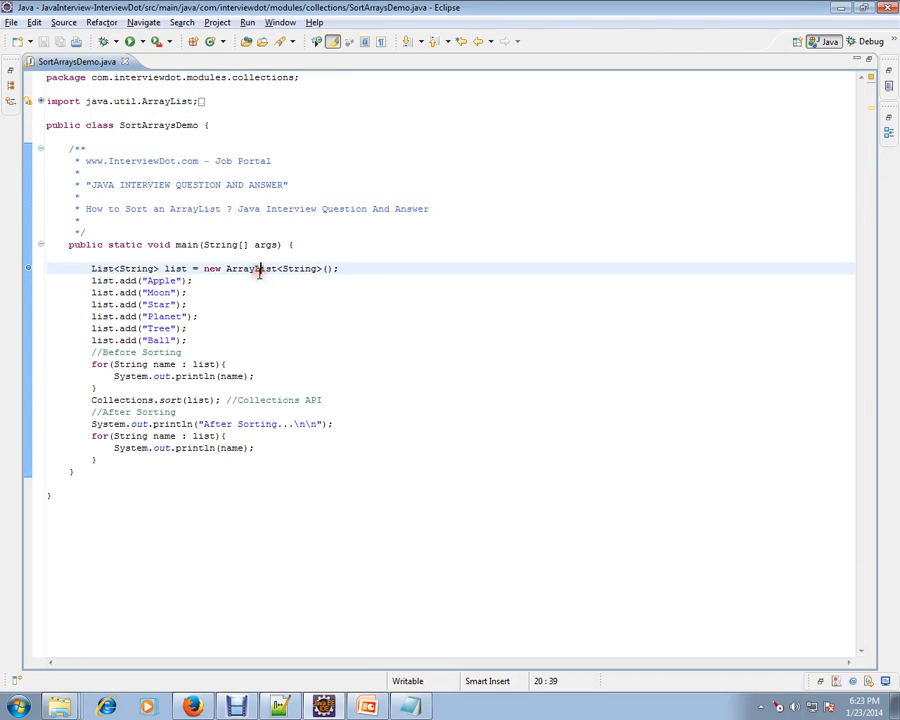
Highlight the ArrayList declaration, the list variable and the name-adding lines, then deselect
double_click(249, 268)
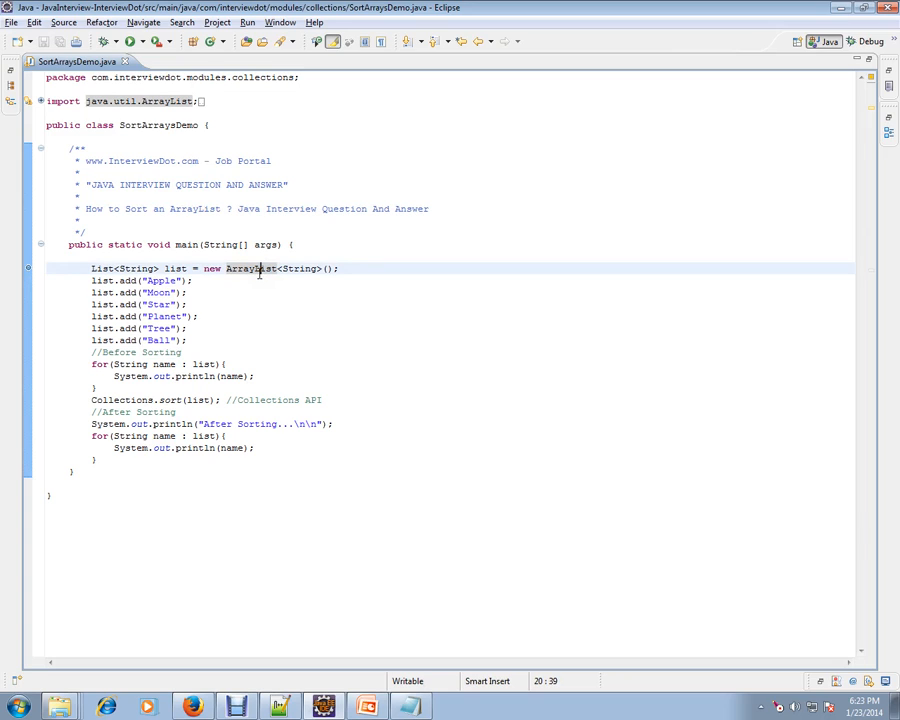
double_click(174, 268)
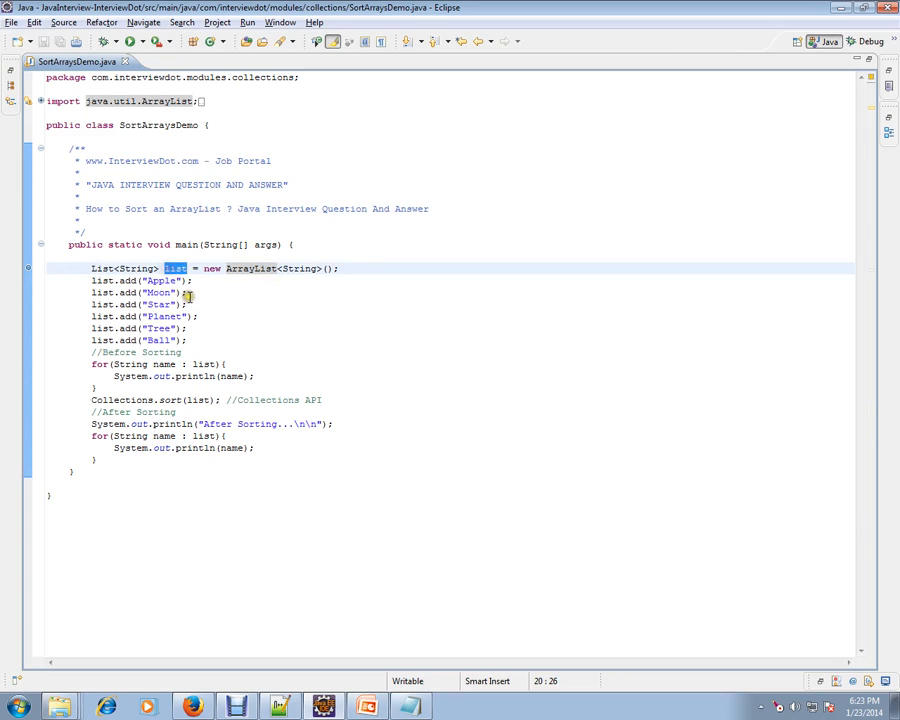
drag(188, 280, 188, 316)
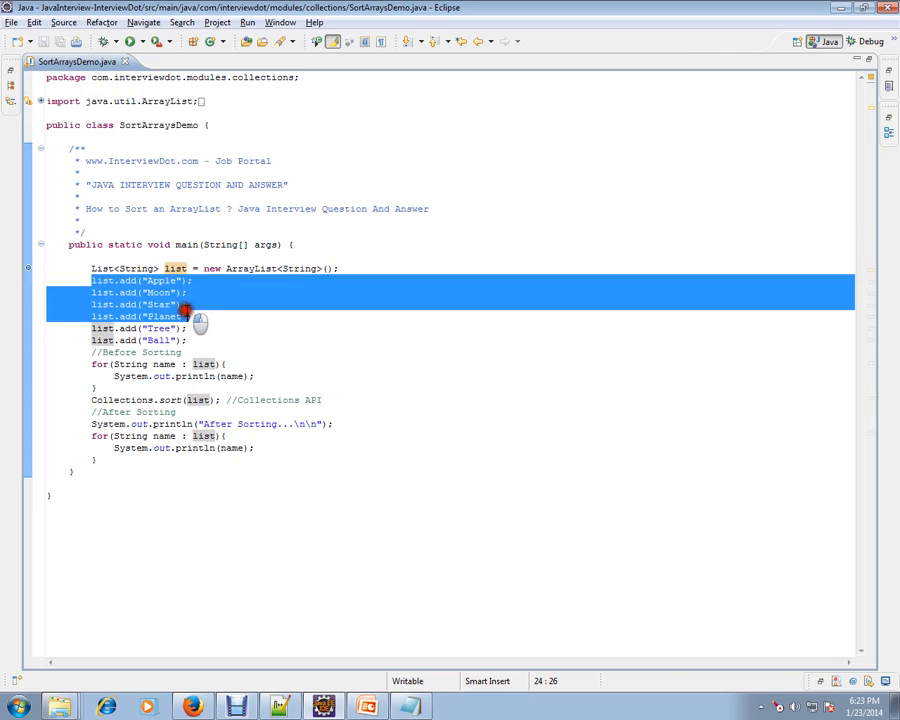
click(187, 328)
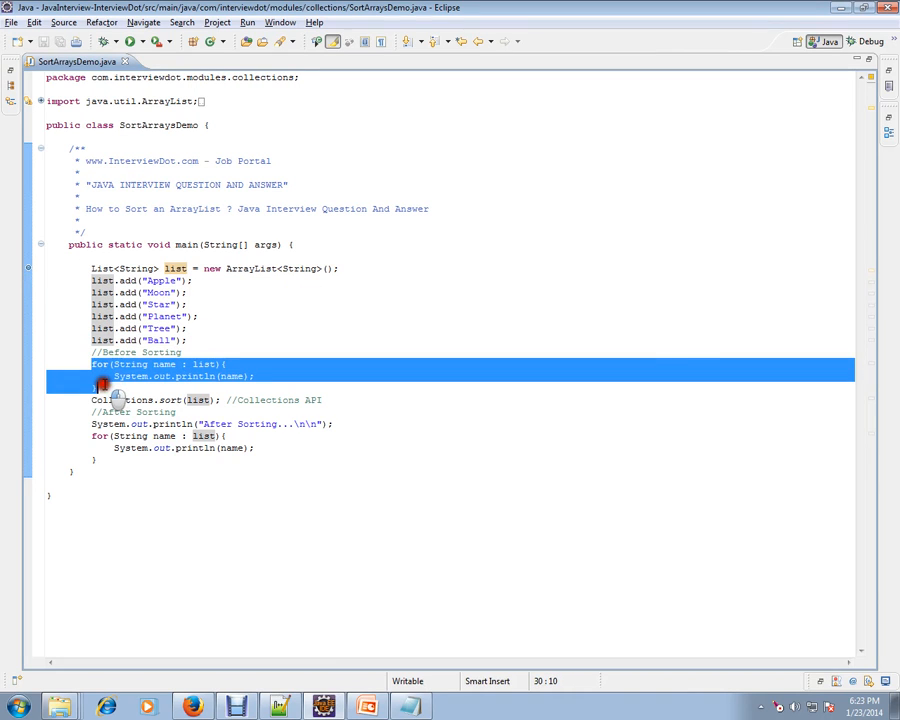
click(135, 387)
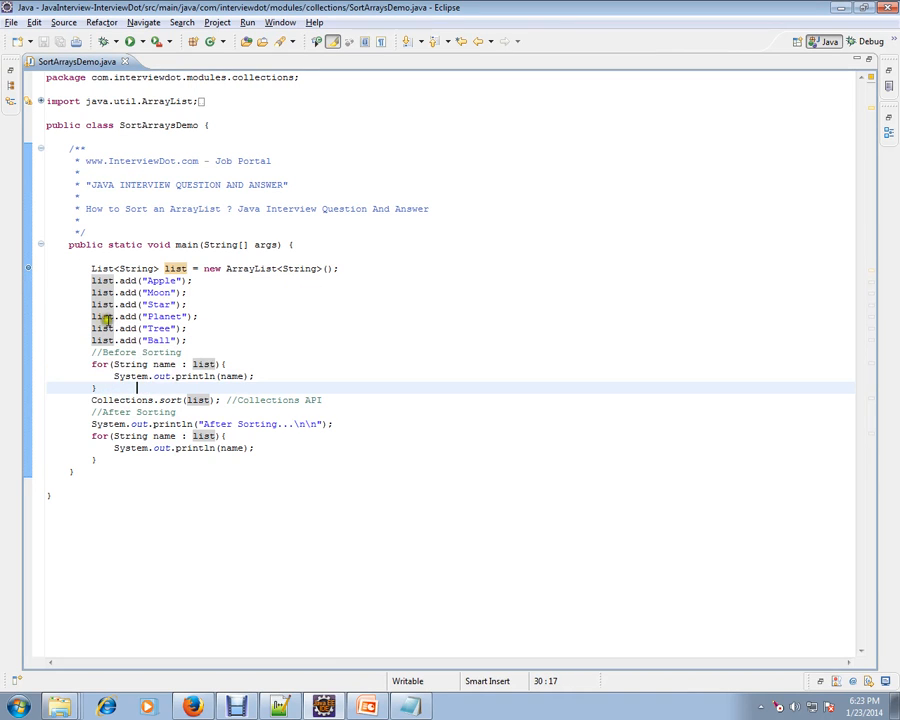
mouse_move(253, 380)
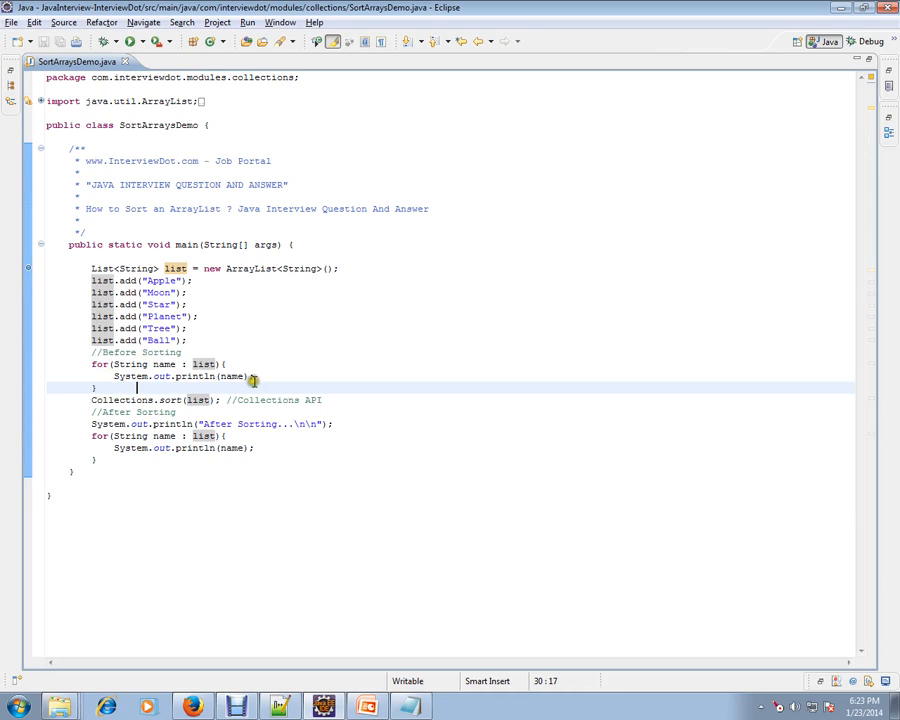
mouse_move(318, 400)
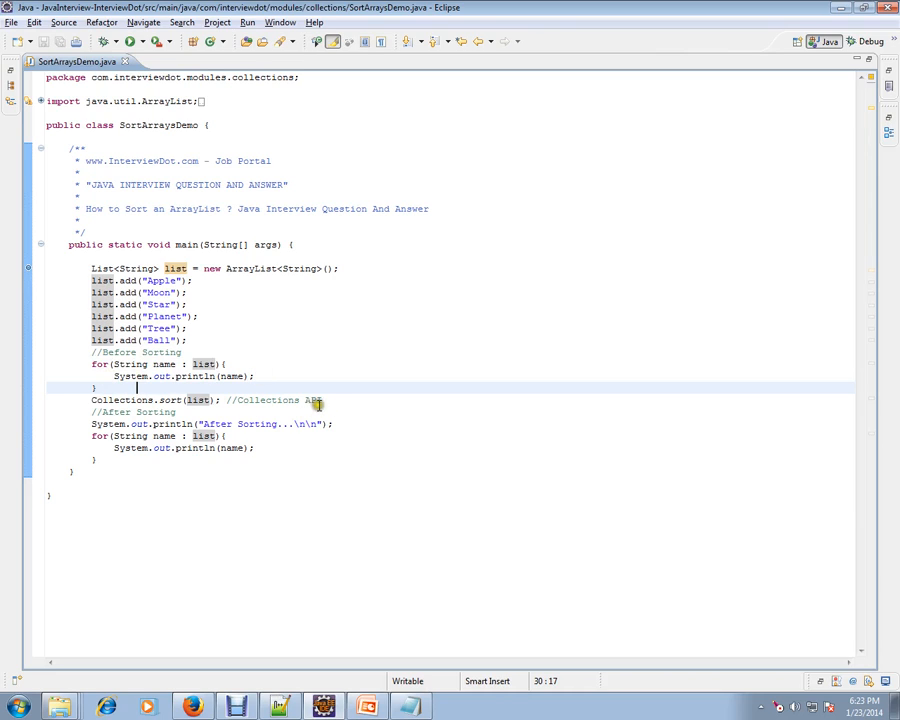
Expand the collapsed imports and highlight Collections and sort in the sort call
triple_click(205, 400)
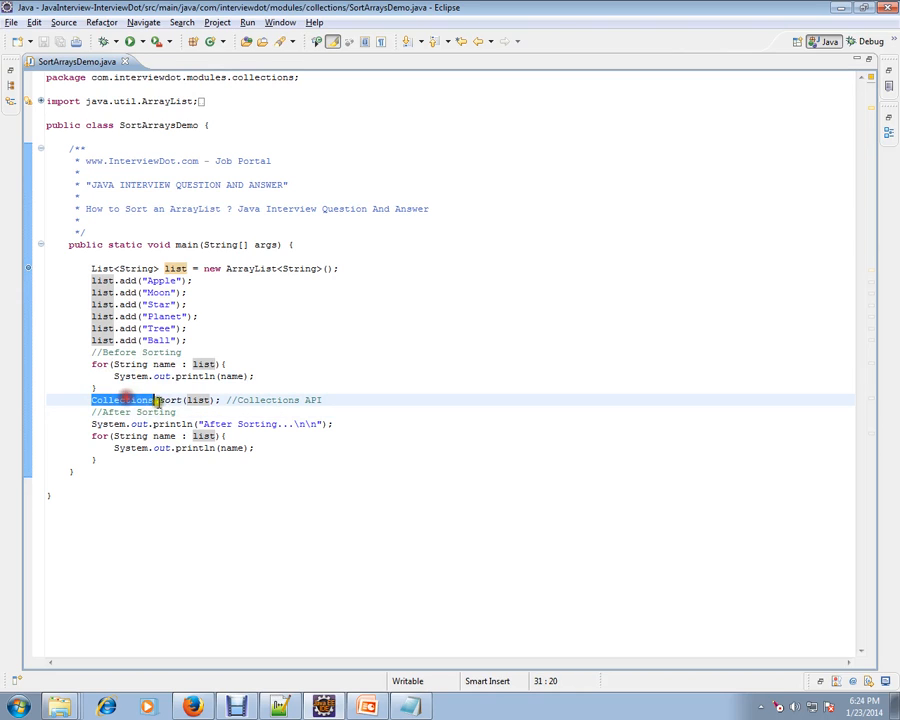
click(133, 400)
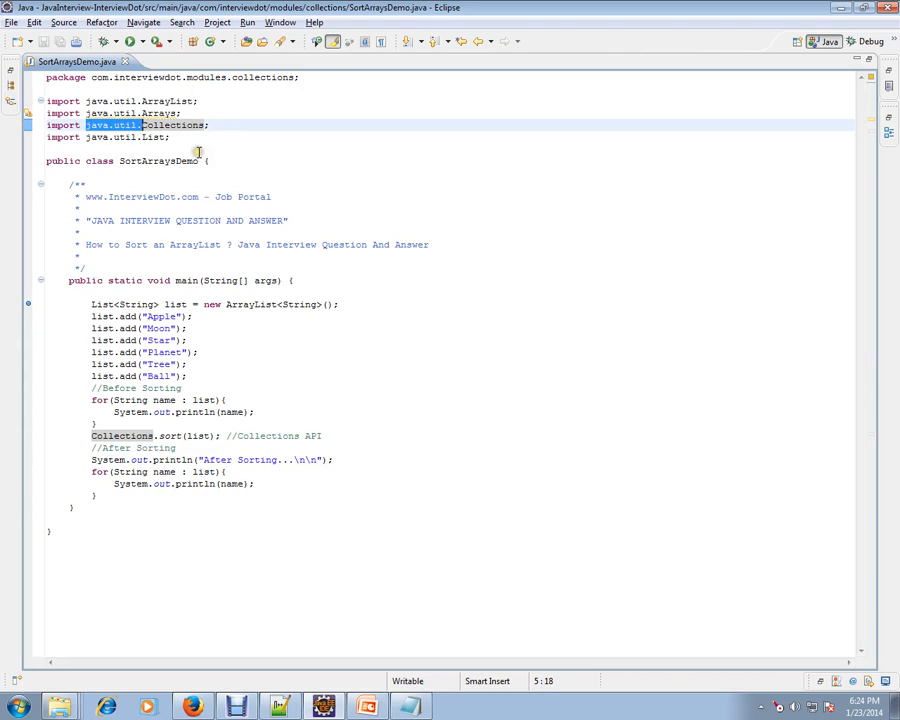
click(118, 435)
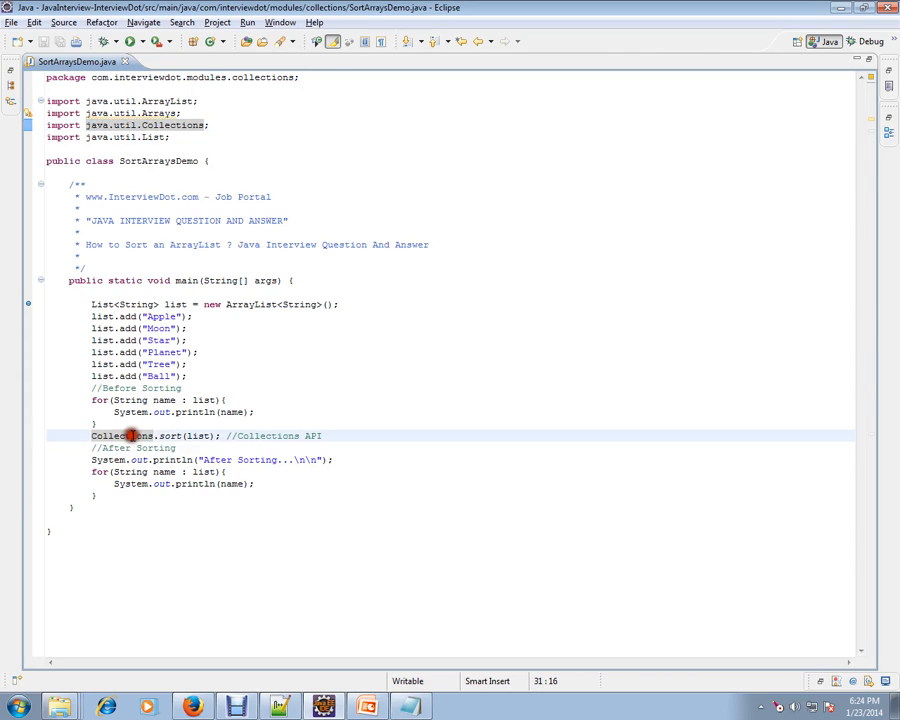
double_click(167, 435)
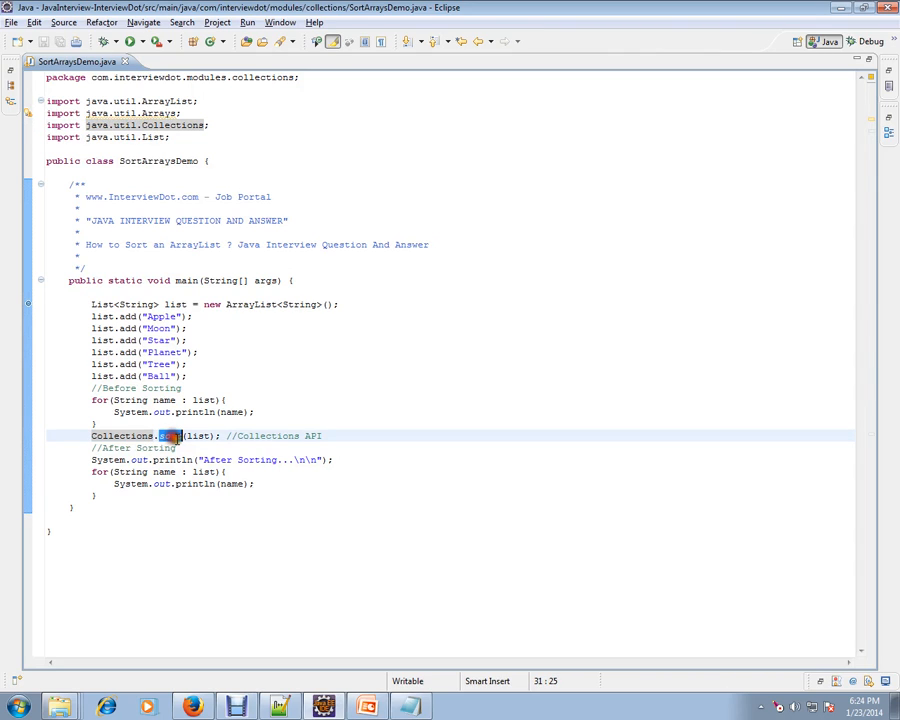
double_click(198, 435)
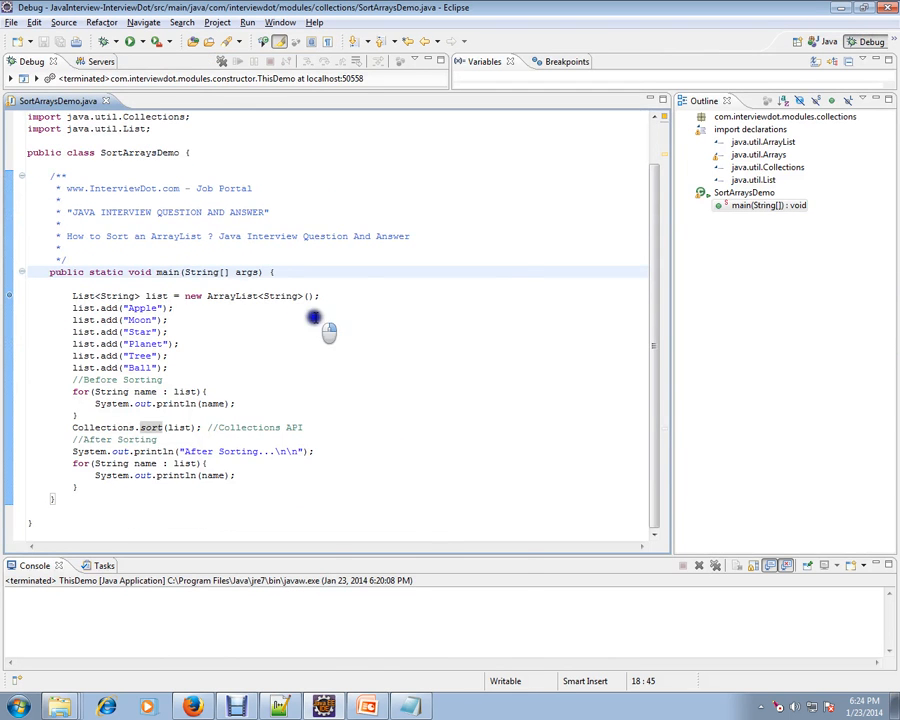
Debug SortArraysDemo as a Java Application and step over until Apple and Moon print
right_click(315, 325)
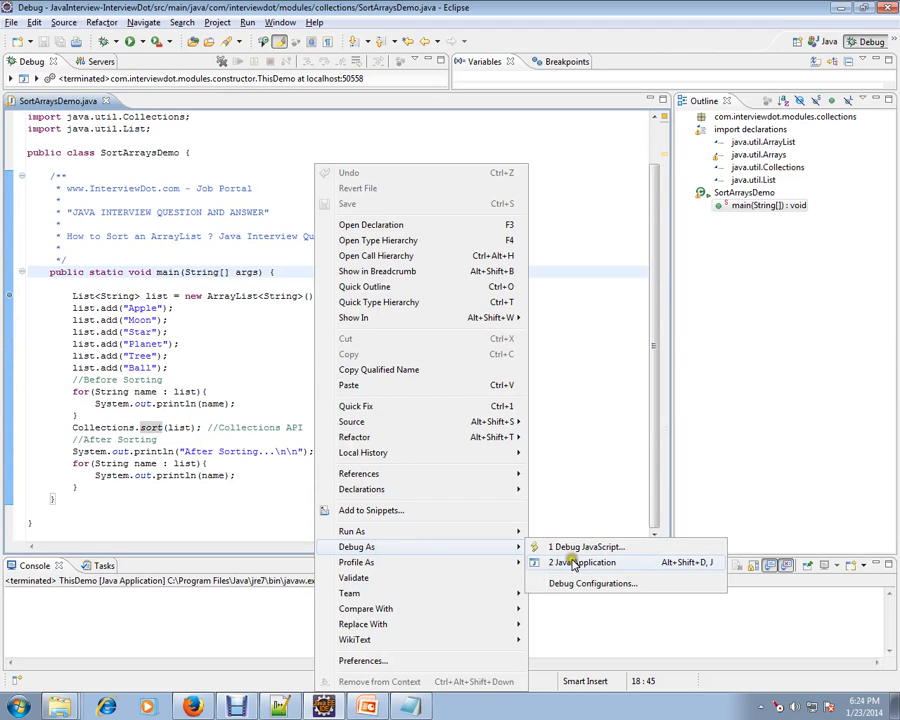
click(585, 562)
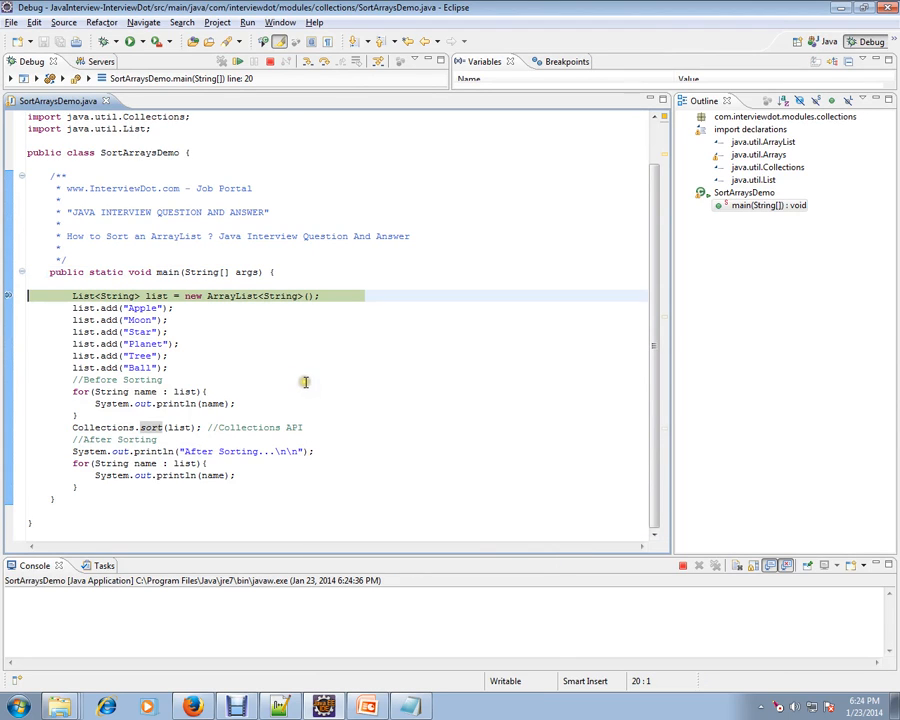
click(315, 379)
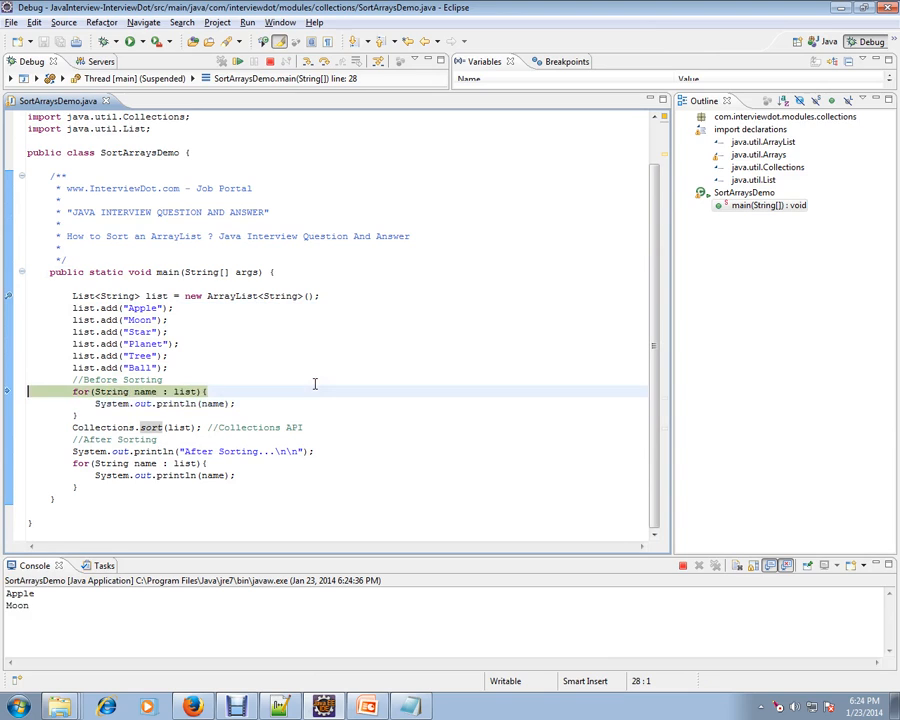
Step over Collections.sort so the console lists all six names unsorted
key(F6)
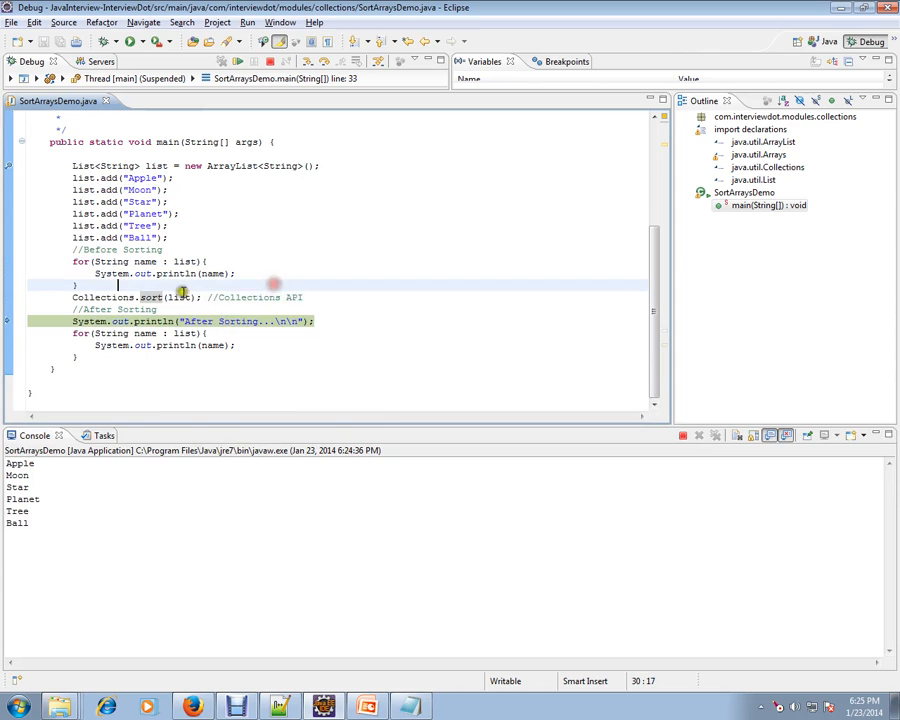
double_click(180, 297)
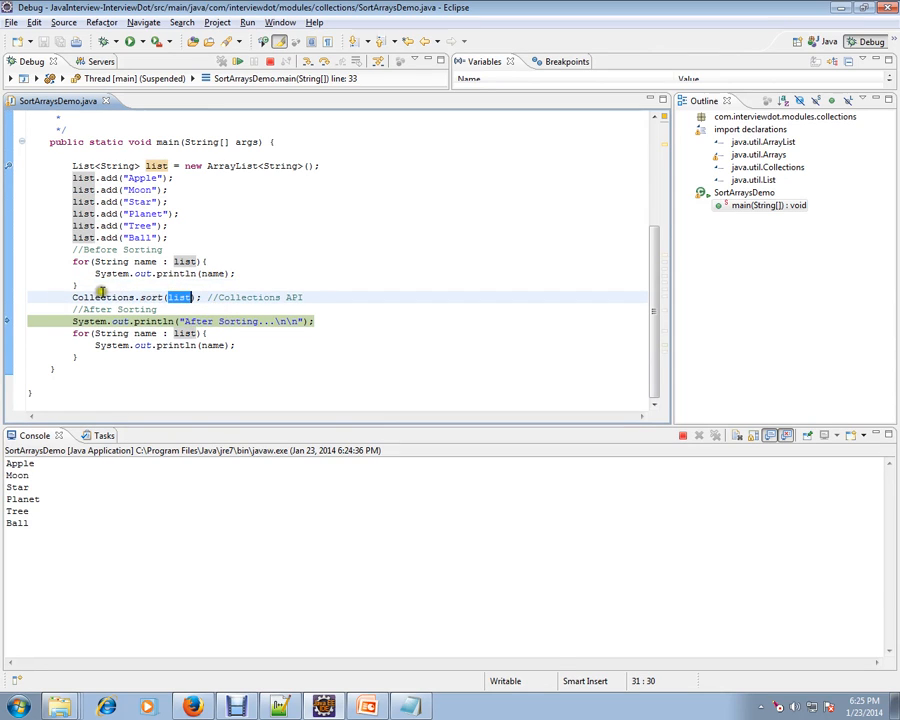